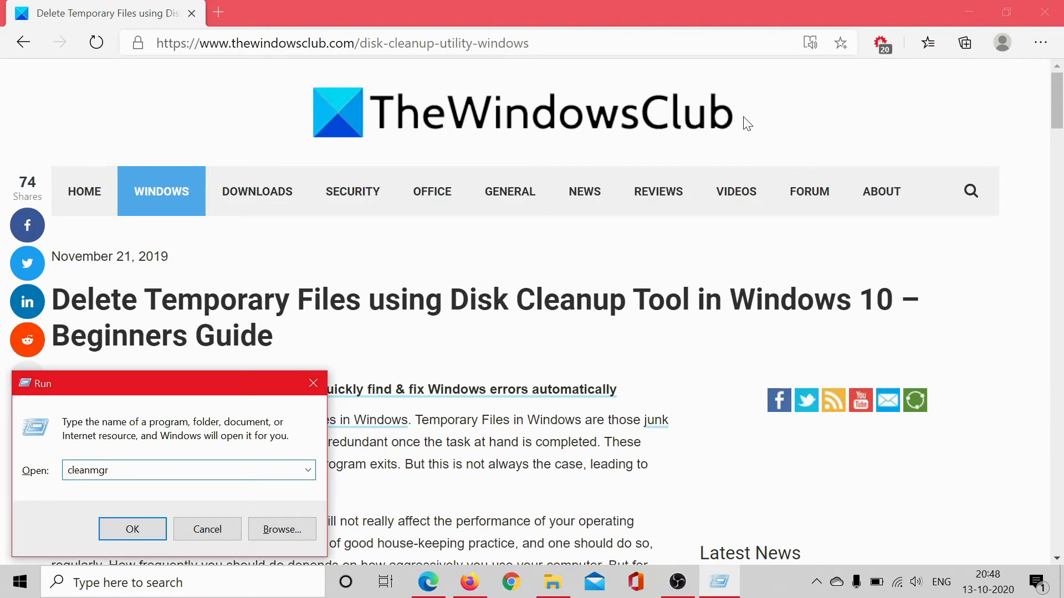
Run the entered cleanmgr command so Disk Cleanup opens for OS (C:)
left_click(133, 528)
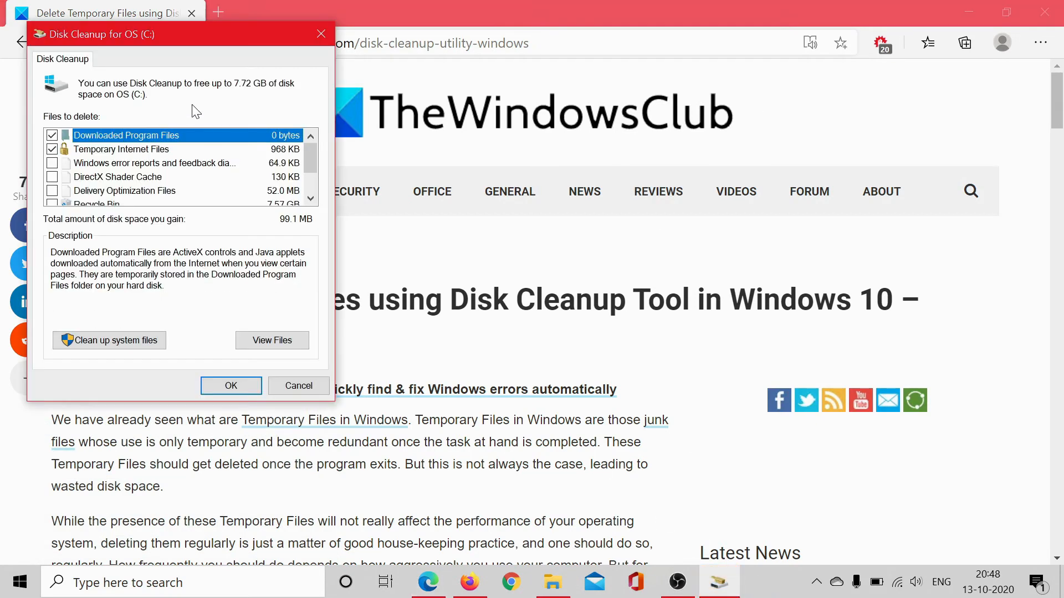
mouse_move(53, 166)
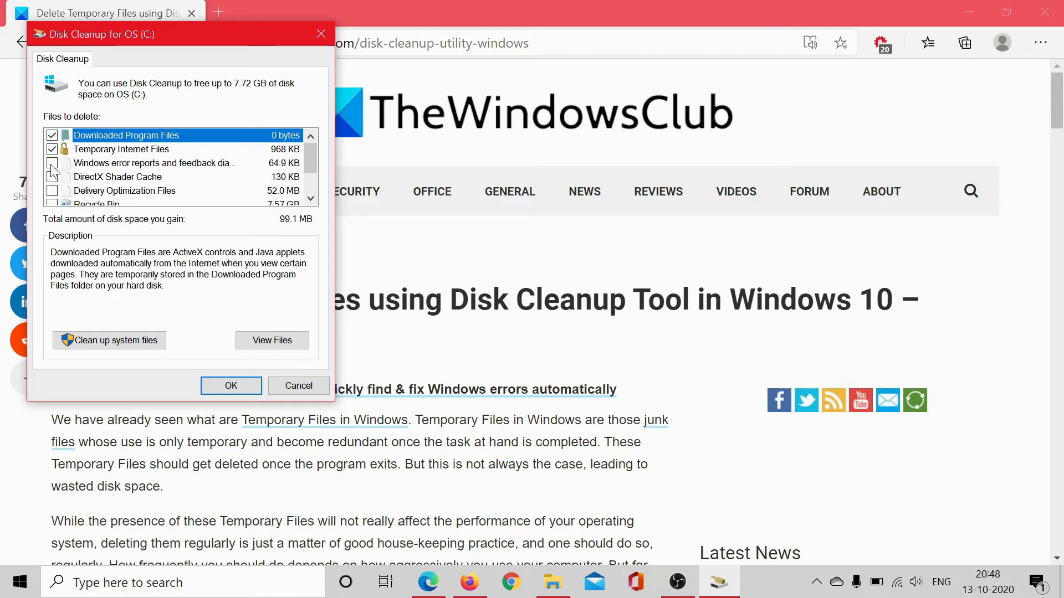
Tick error reports, DirectX Shader Cache, Recycle Bin and Temporary files (7.72 GB total), then rescan with system files
left_click(51, 163)
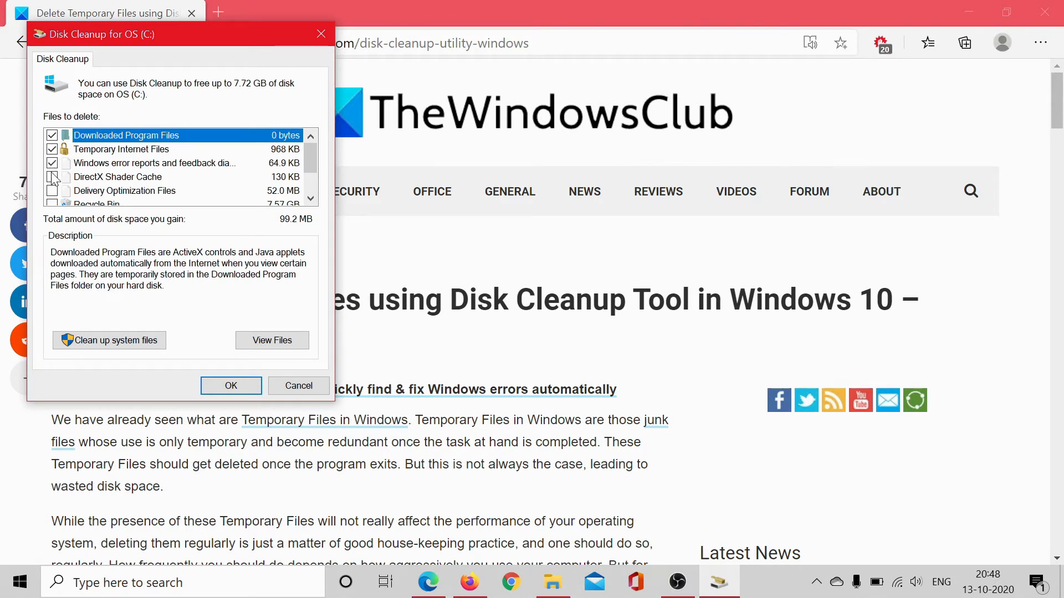
left_click(52, 191)
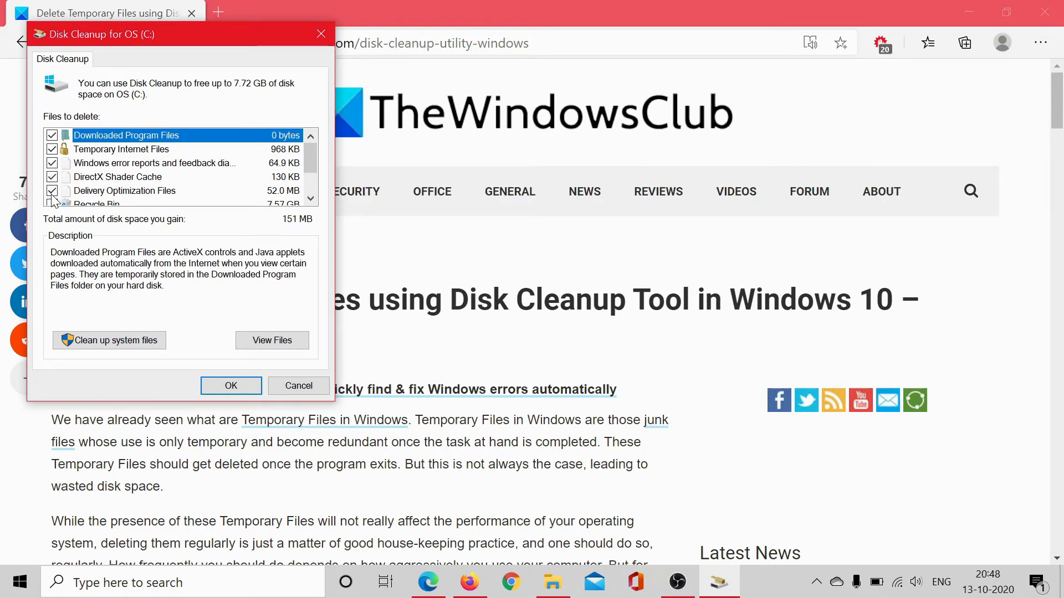
scroll("down", 3)
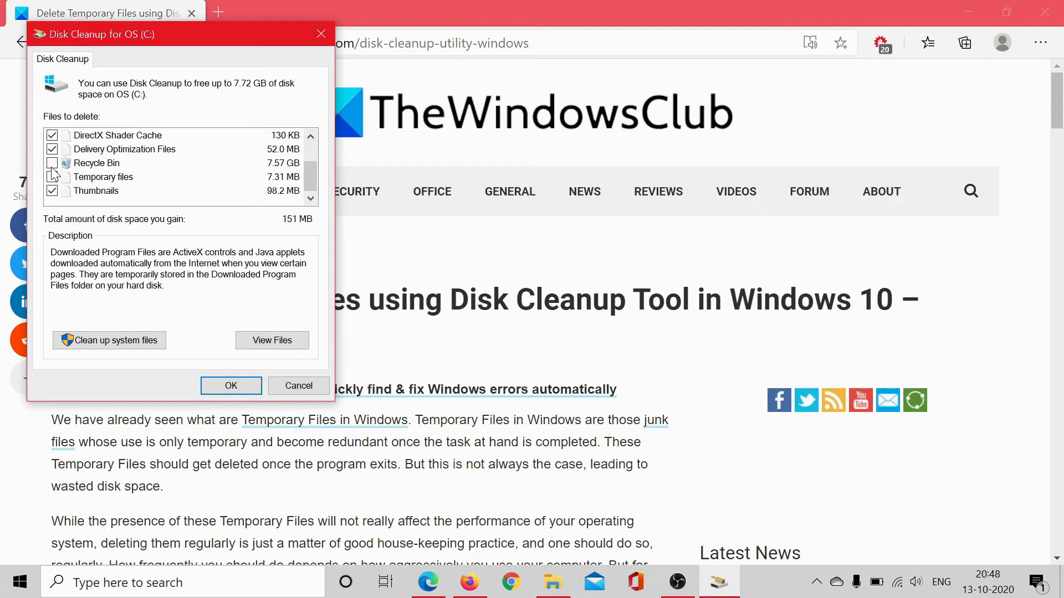
left_click(52, 163)
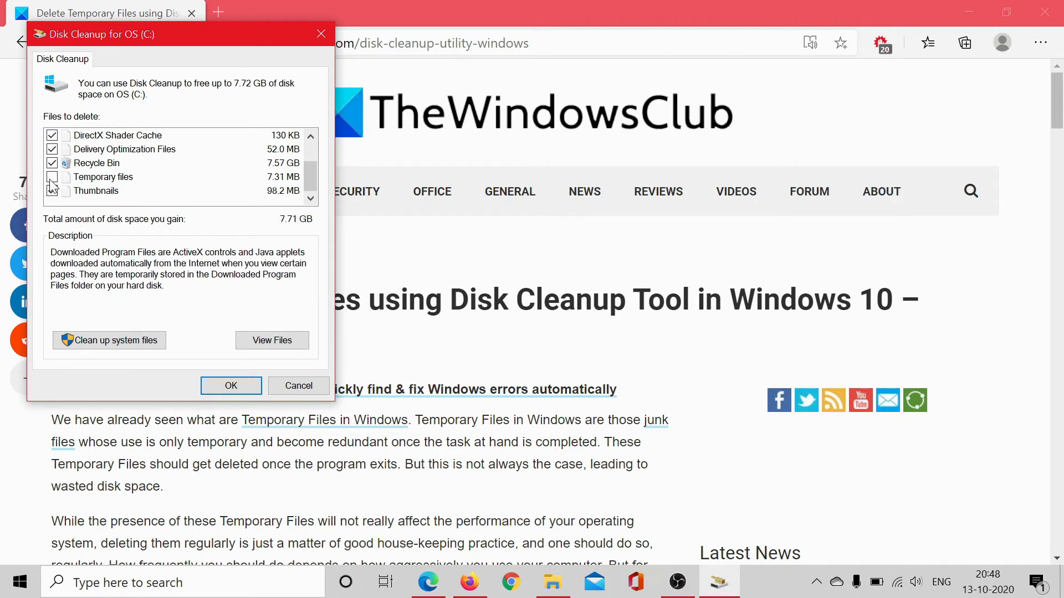
left_click(52, 176)
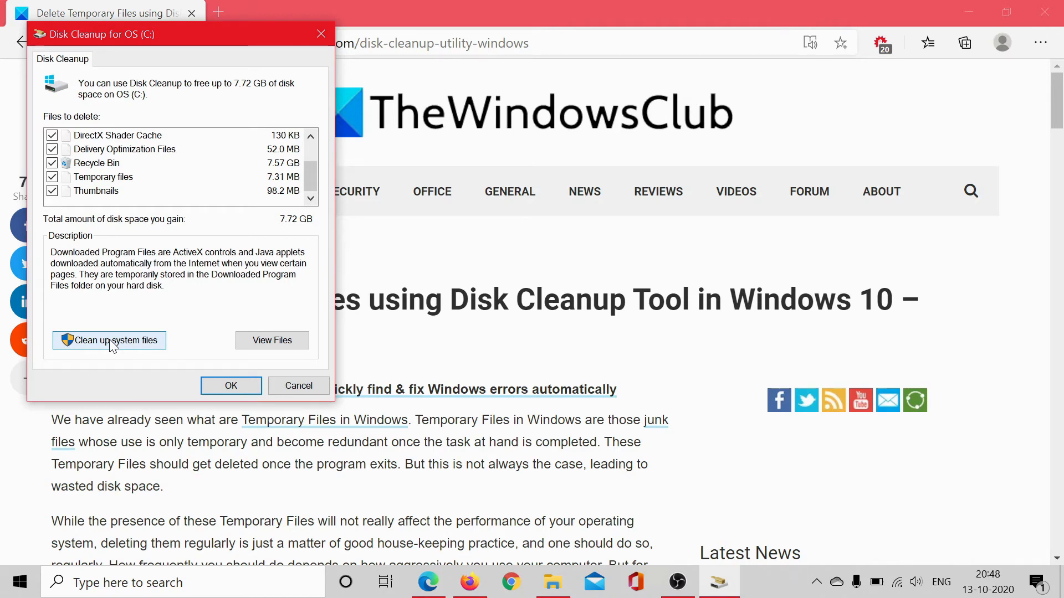
left_click(109, 340)
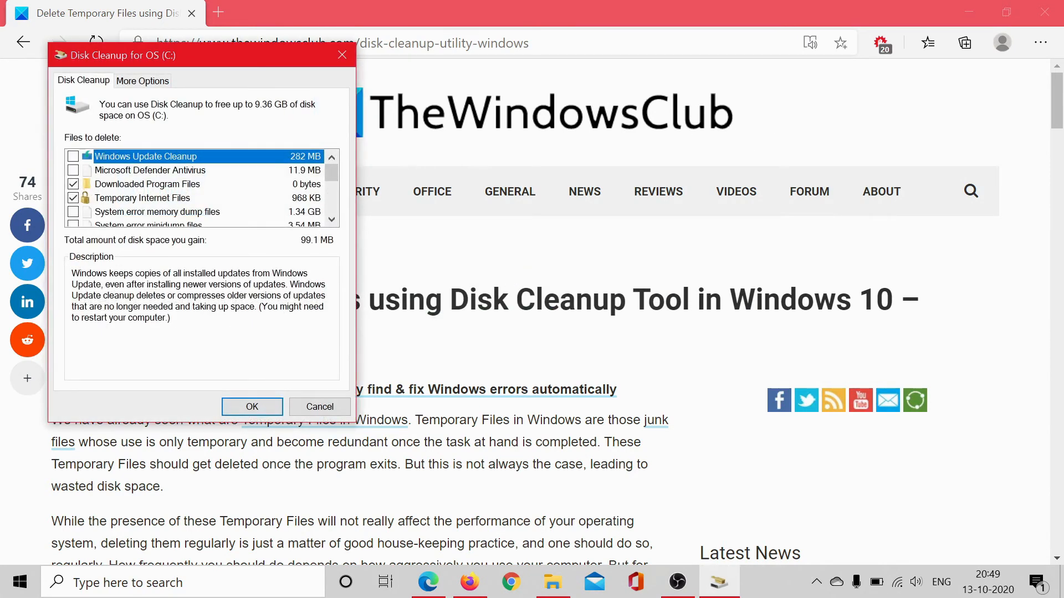
mouse_move(100, 275)
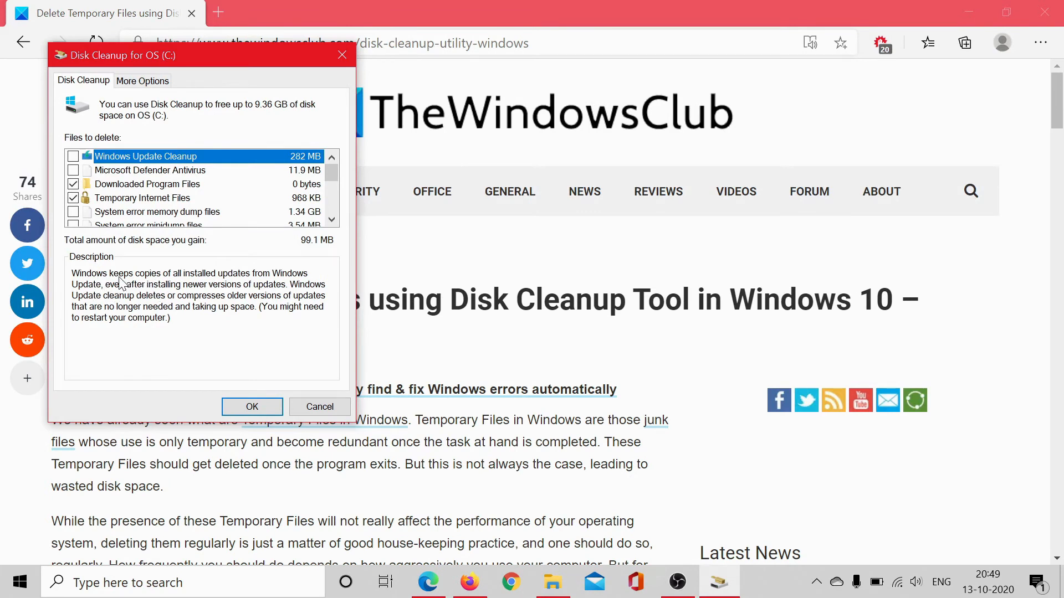
mouse_move(283, 290)
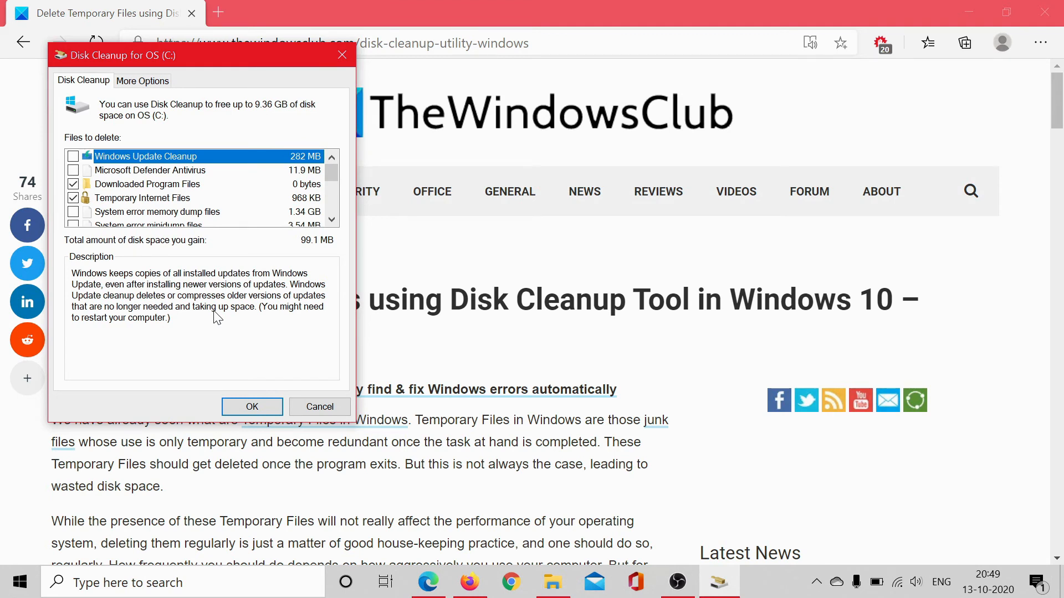
Cancel out of Disk Cleanup after reviewing the Windows Update Cleanup results, deleting nothing
left_click(319, 407)
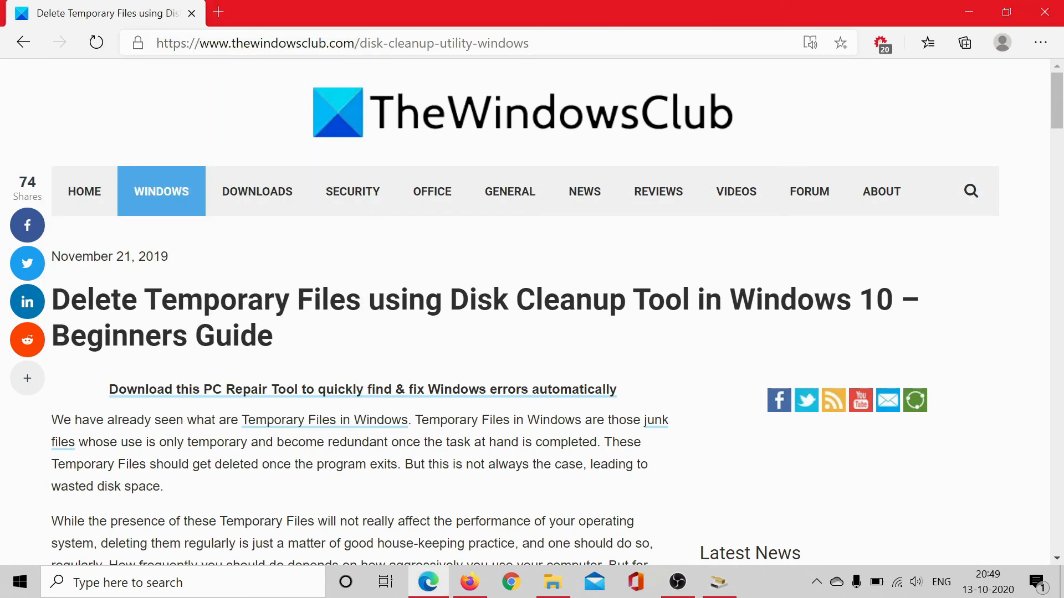